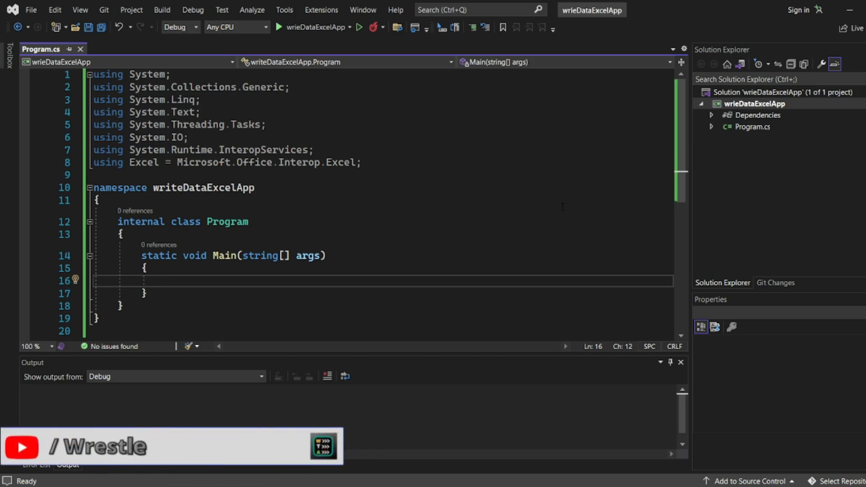
# Write 'Excel.Application excelApp = new Excel.Application' in Main and move to a new line
pyautogui.write('Excel')
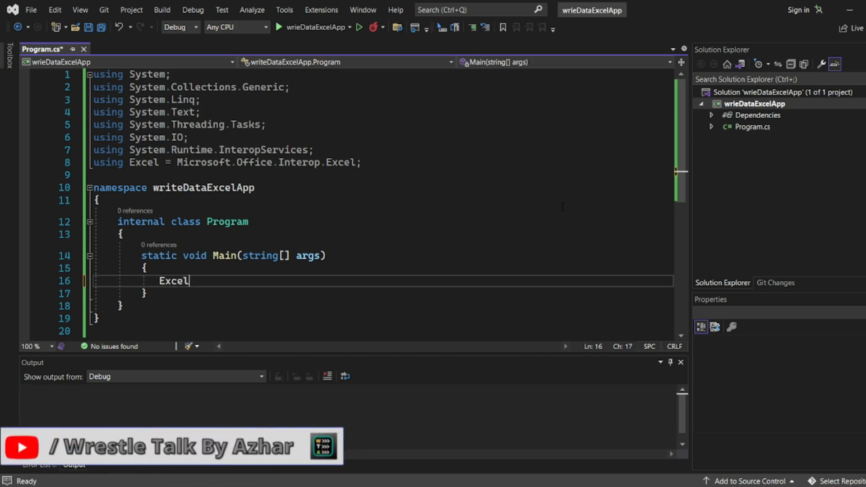
pyautogui.write('.A')
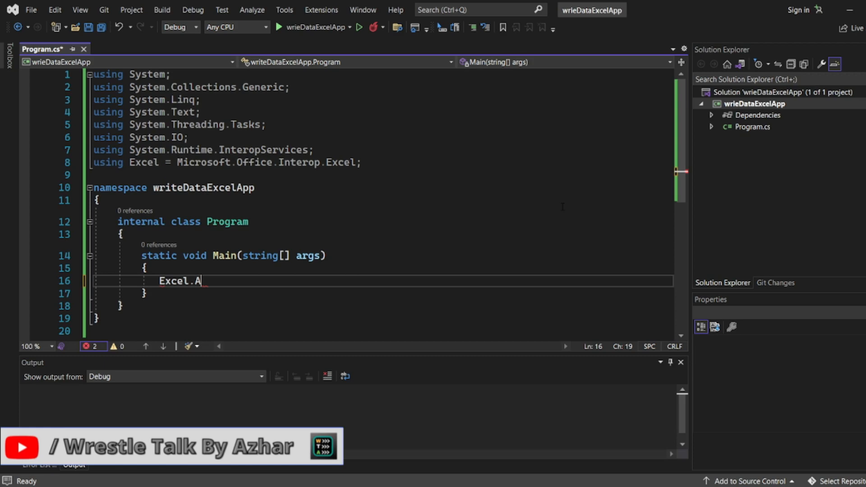
pyautogui.write('pp')
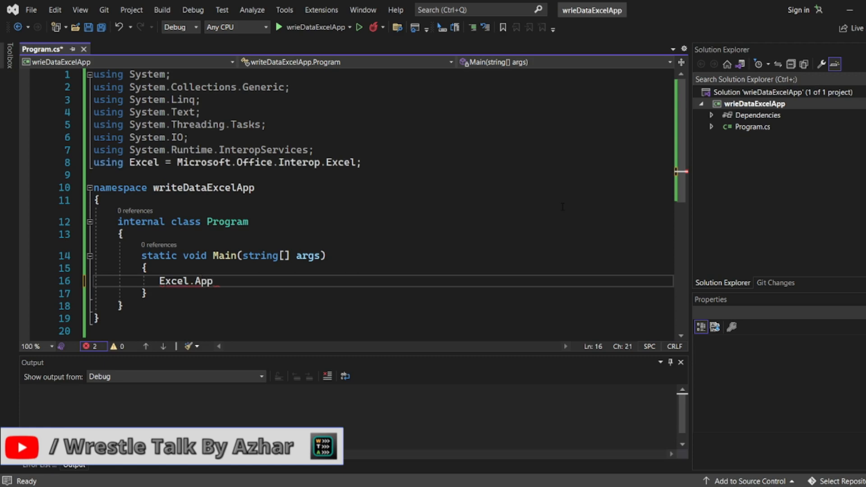
pyautogui.write('lica')
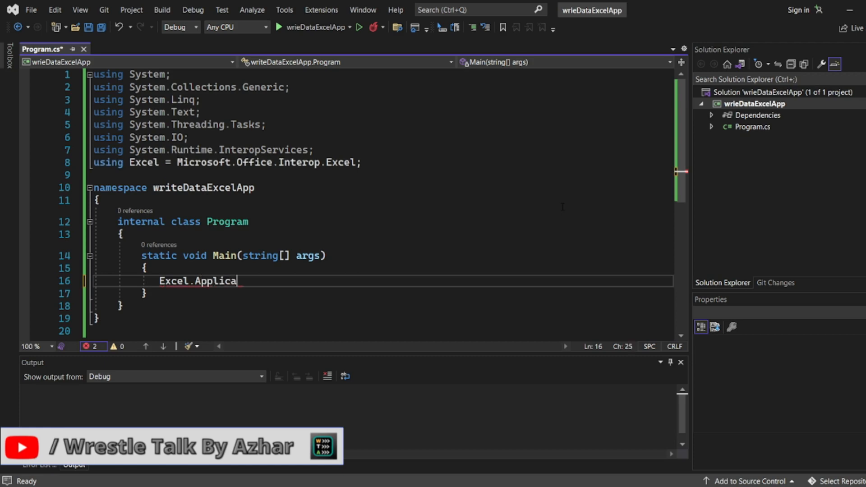
pyautogui.write('tion excelA')
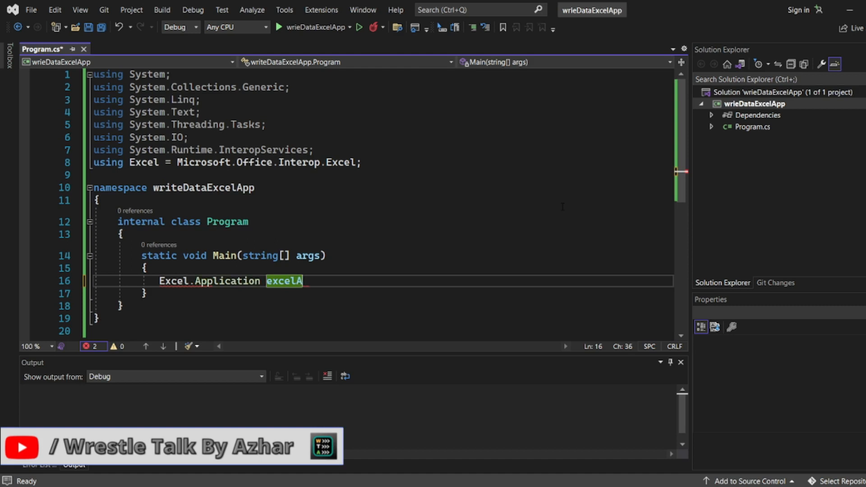
pyautogui.write('pp')
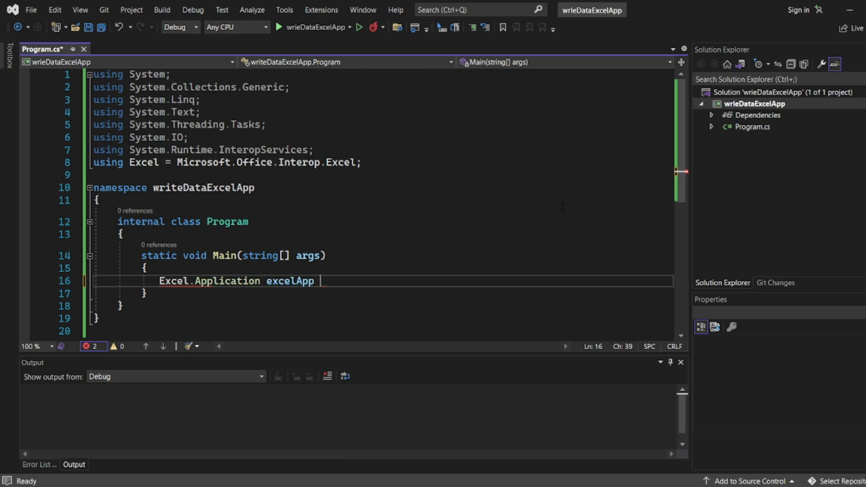
pyautogui.write('= new Ex')
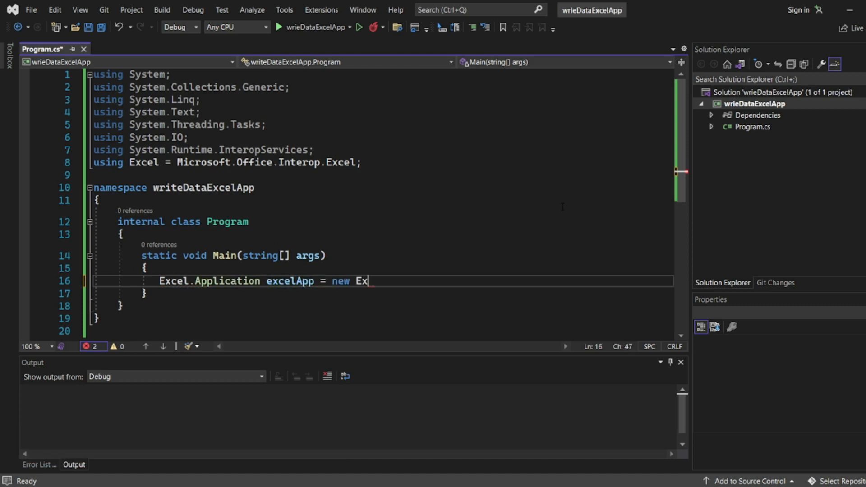
pyautogui.write('cel')
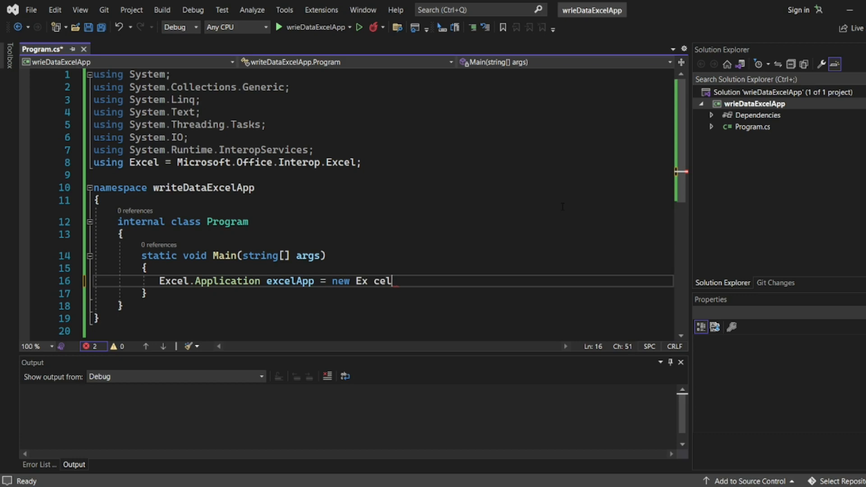
pyautogui.write('.Application')
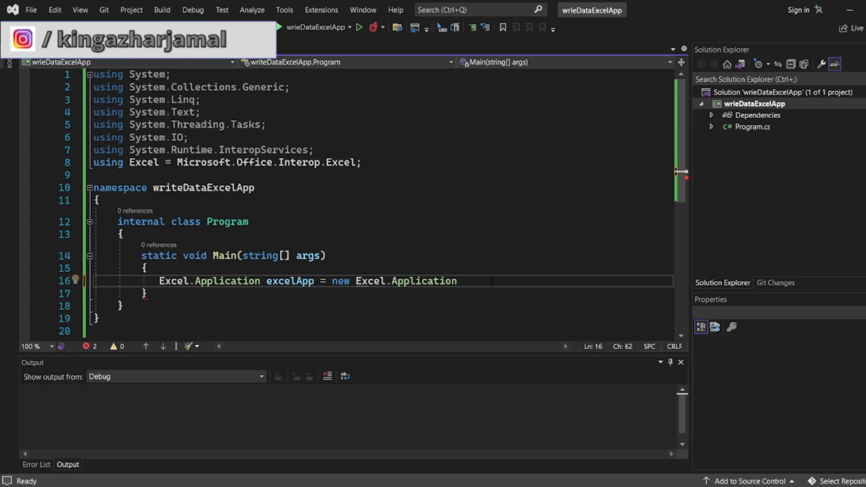
pyautogui.press('Enter')
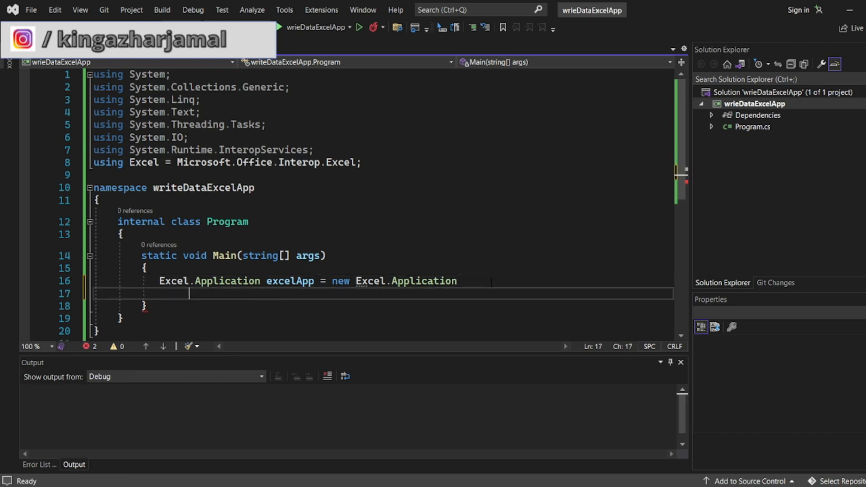
# Begin 'Excel.Workbook excelWB = excelApp.Workbooks.' to declare the workbook variable
pyautogui.write('E')
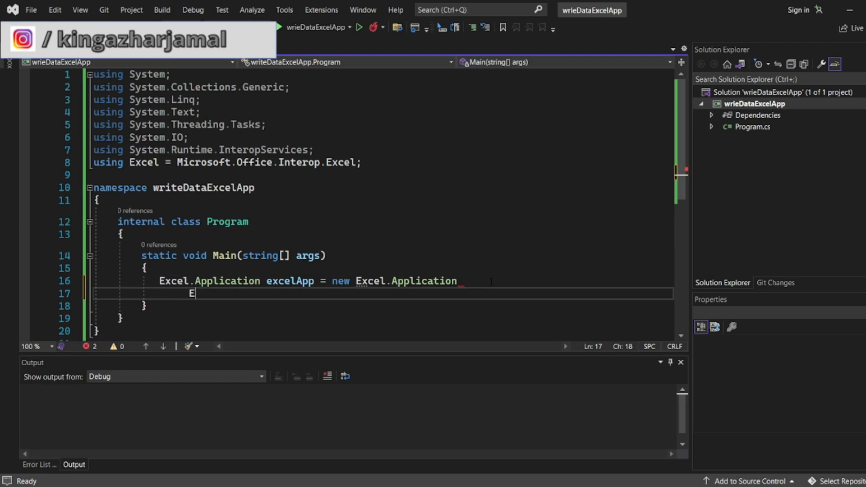
pyautogui.write('Excel')
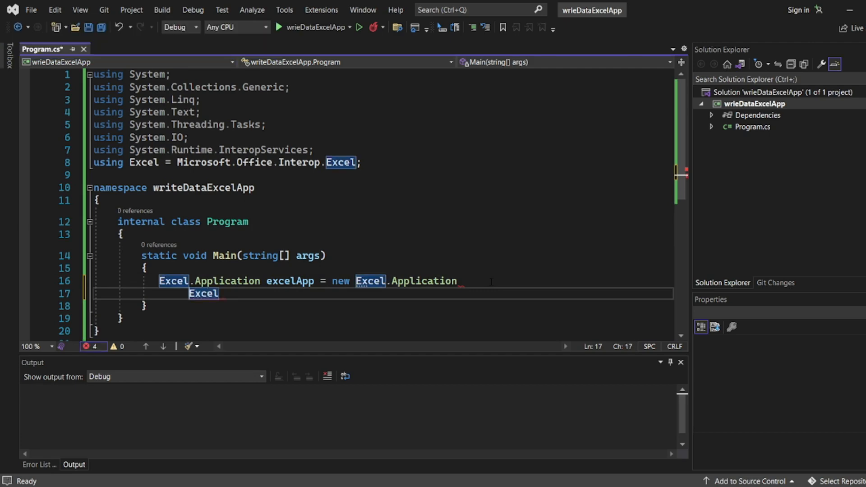
pyautogui.write('.')
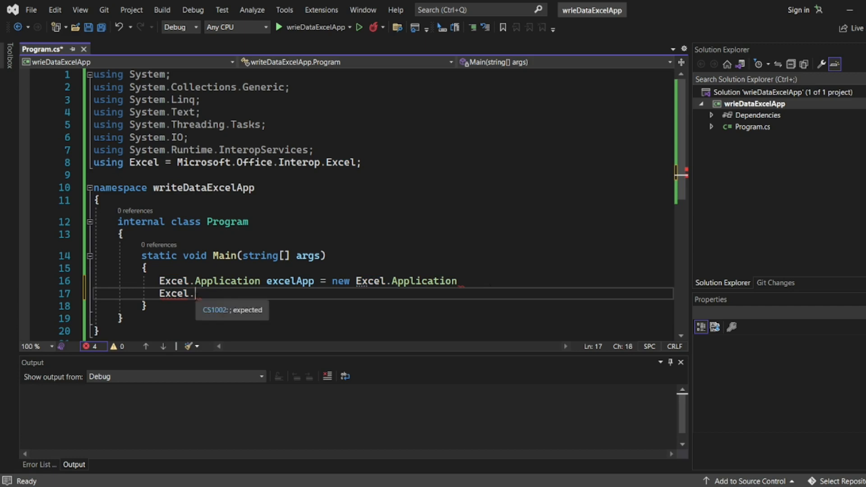
pyautogui.write('Workbook exce')
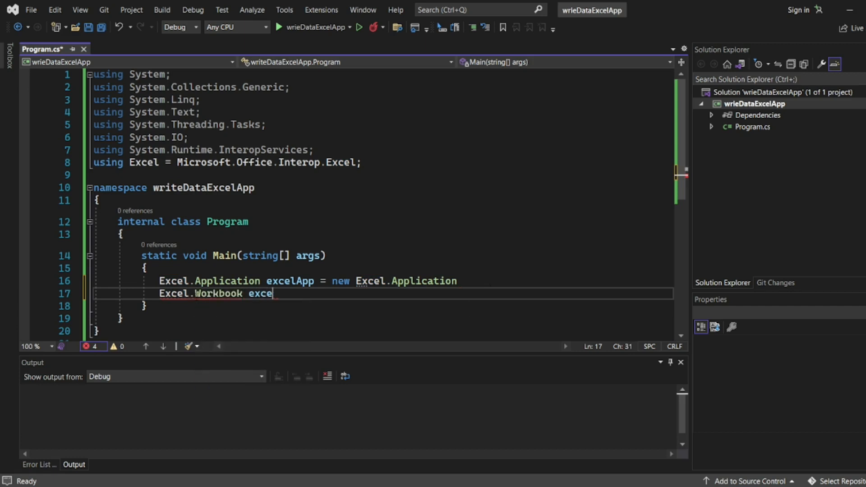
pyautogui.write('lWB =')
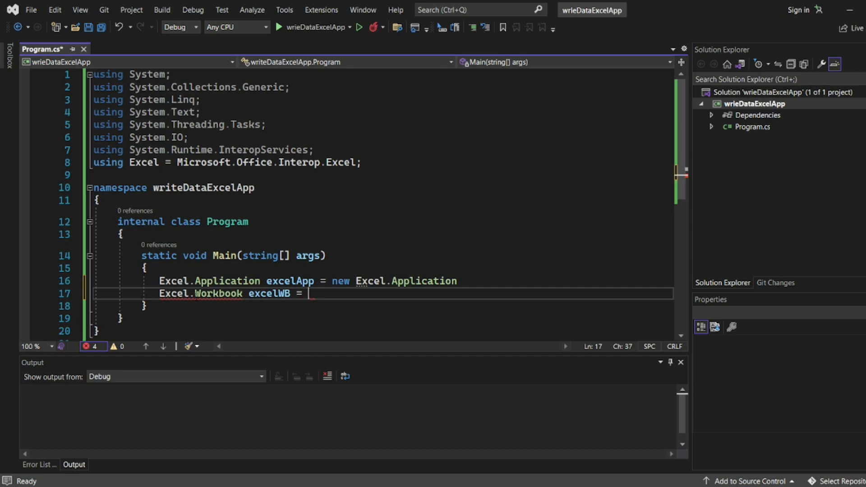
pyautogui.write('ex')
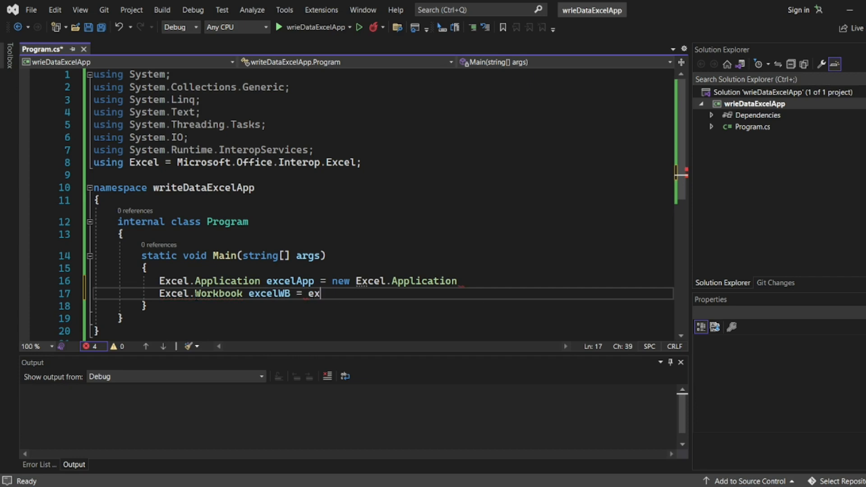
pyautogui.write('celApp')
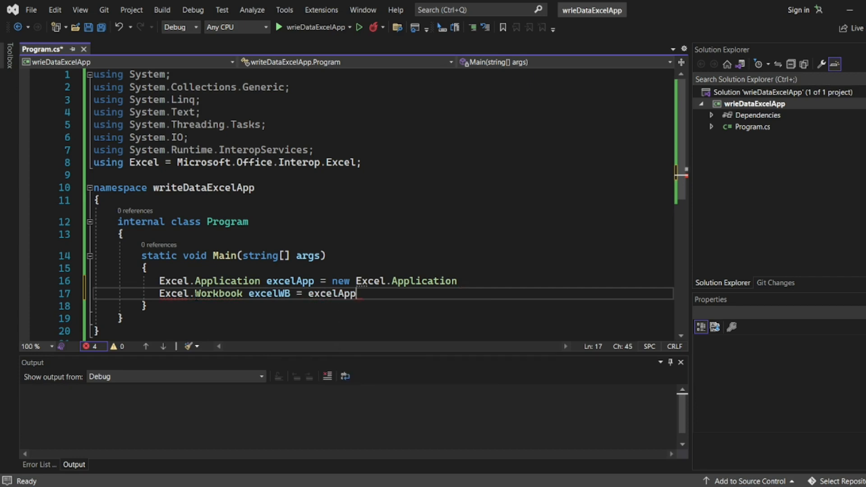
pyautogui.write('.')
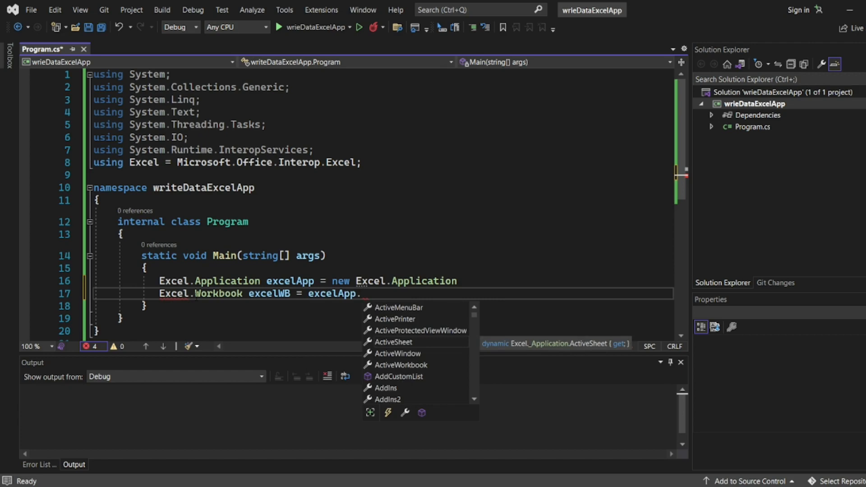
pyautogui.write('wor')
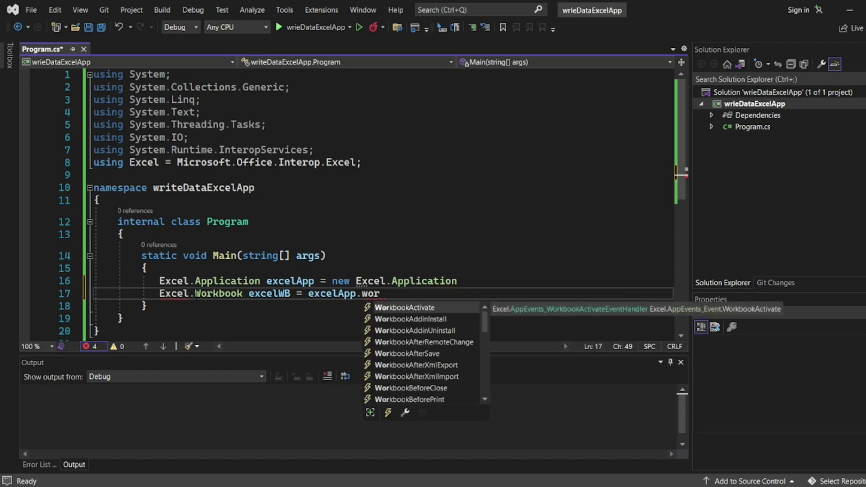
pyautogui.write('kbooks.')
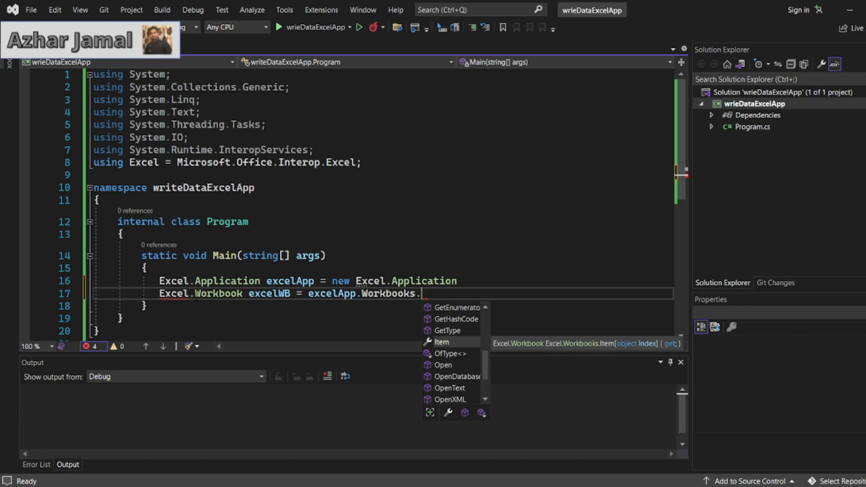
# Finish the workbook line as Workbooks.Add(""); and complete the Application constructor's ()
pyautogui.write('Add')
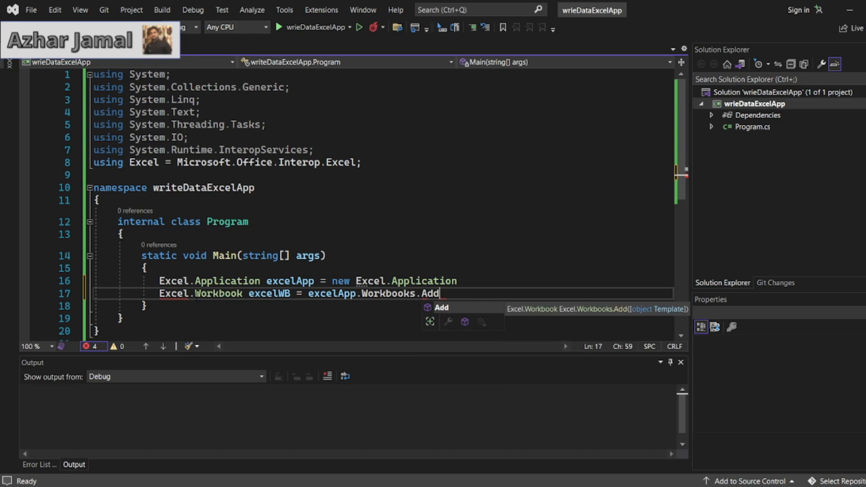
pyautogui.write('()')
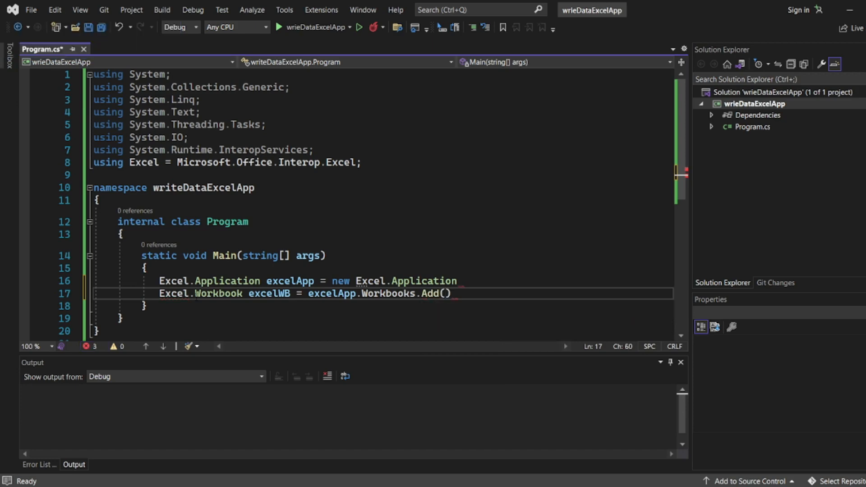
pyautogui.write('""')
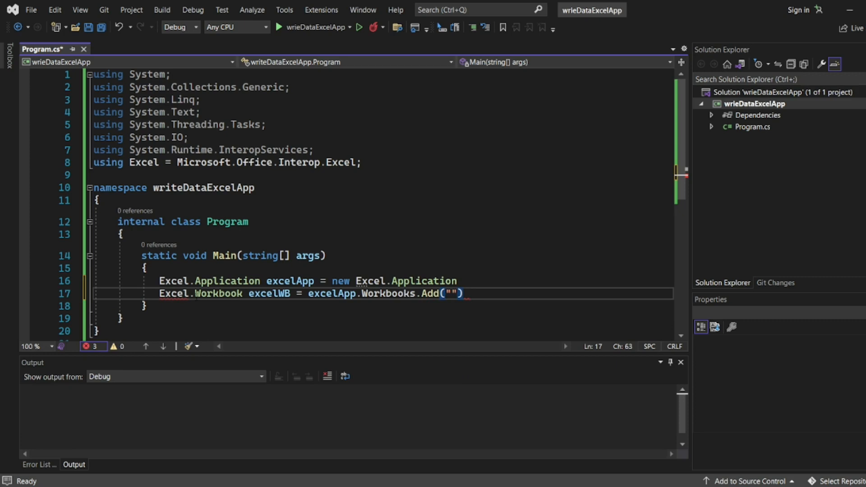
pyautogui.write(';')
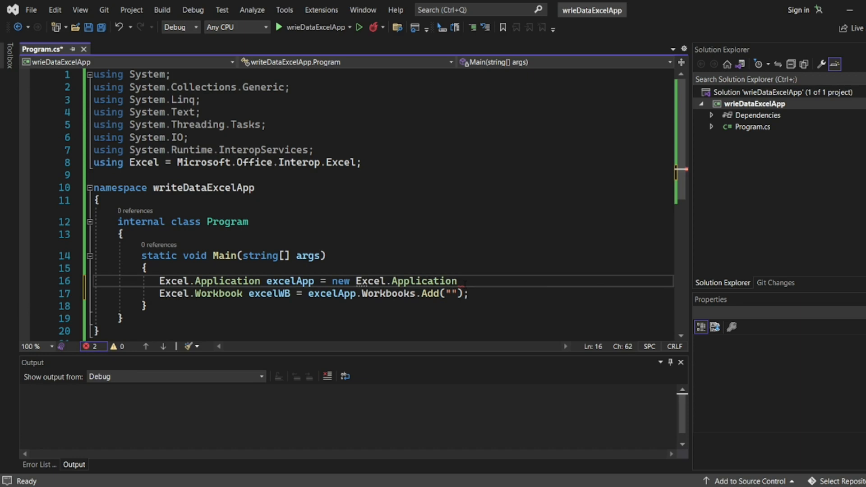
pyautogui.write('();')
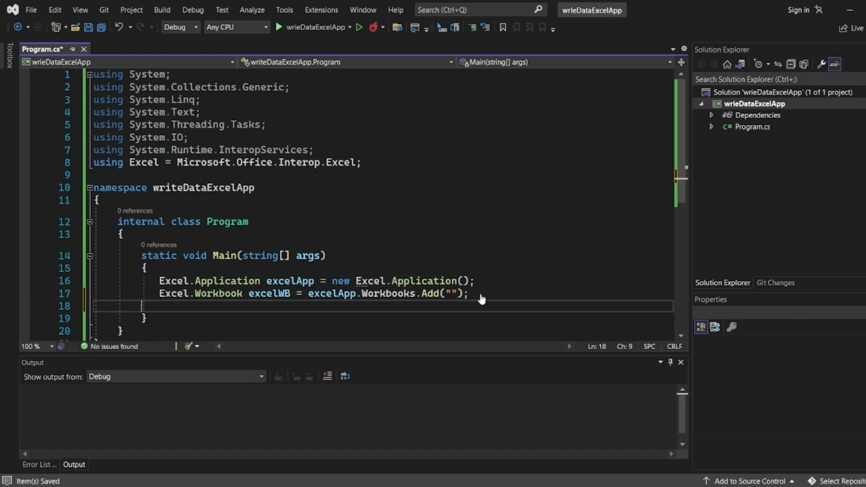
# Declare 'Excel._Worksheet excelWS = excelWB.ActiveSheet;' using IntelliSense completions
pyautogui.write('E')
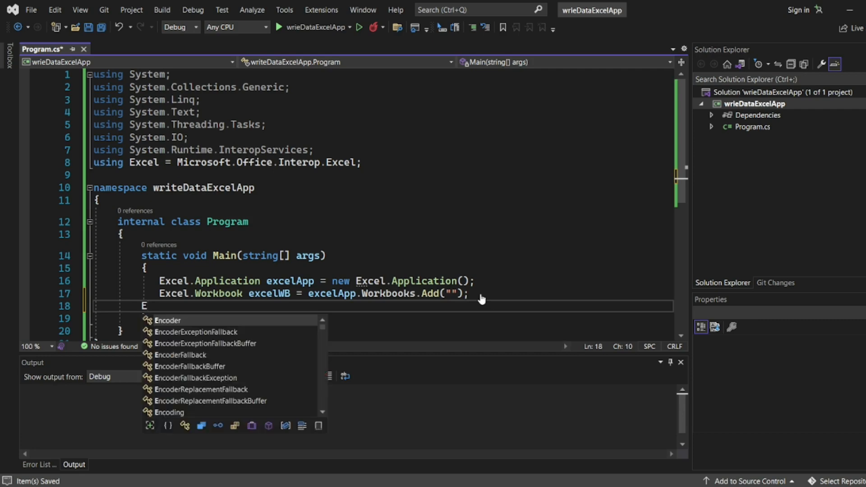
pyautogui.write('xcel.')
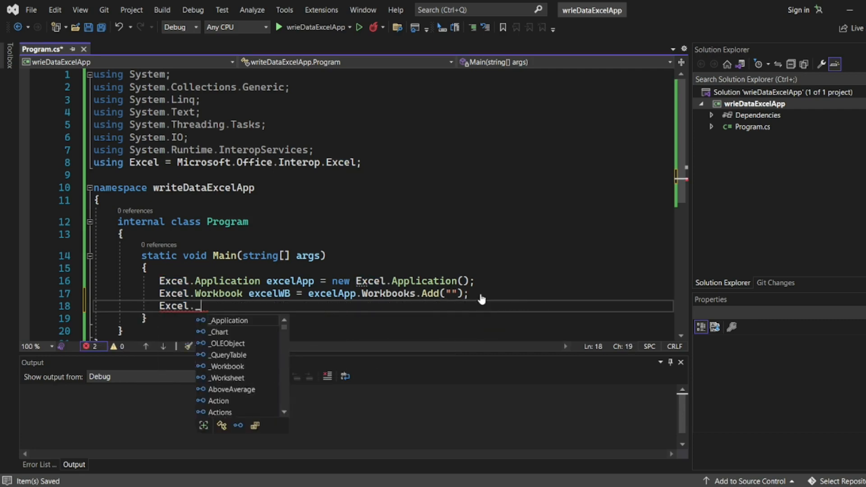
pyautogui.write('_Worksheet excelWS =')
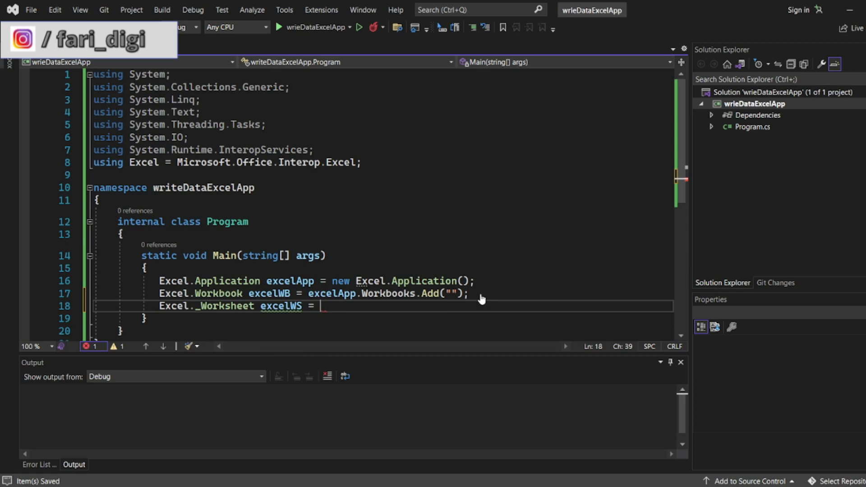
pyautogui.write('excelWB.ActiveSheet;')
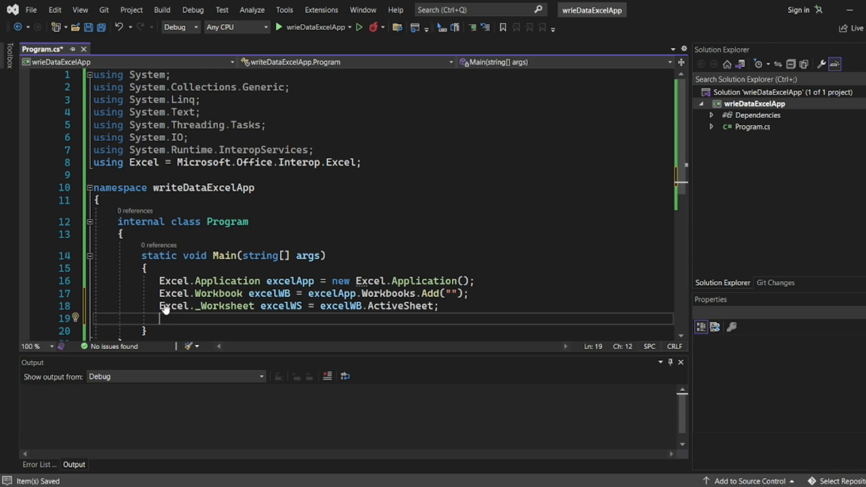
# Write 'excelWS.Cells[1,1] = "First Name";' as the first cell assignment
pyautogui.write('e')
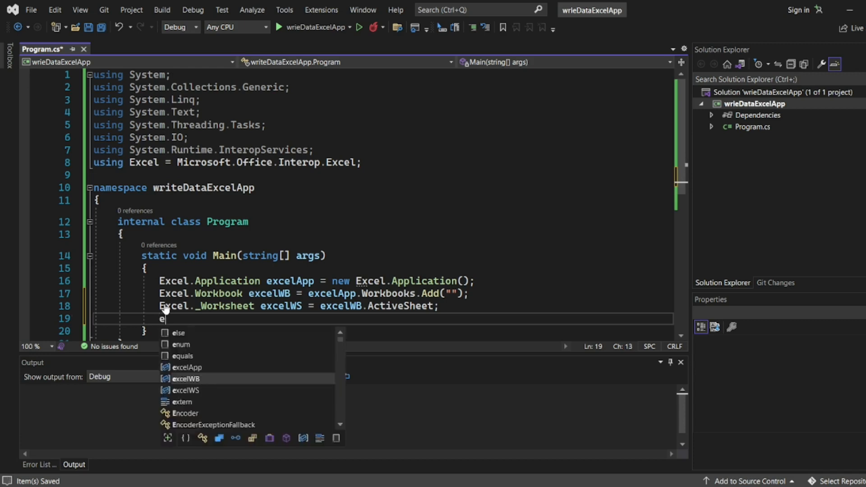
pyautogui.write('xce')
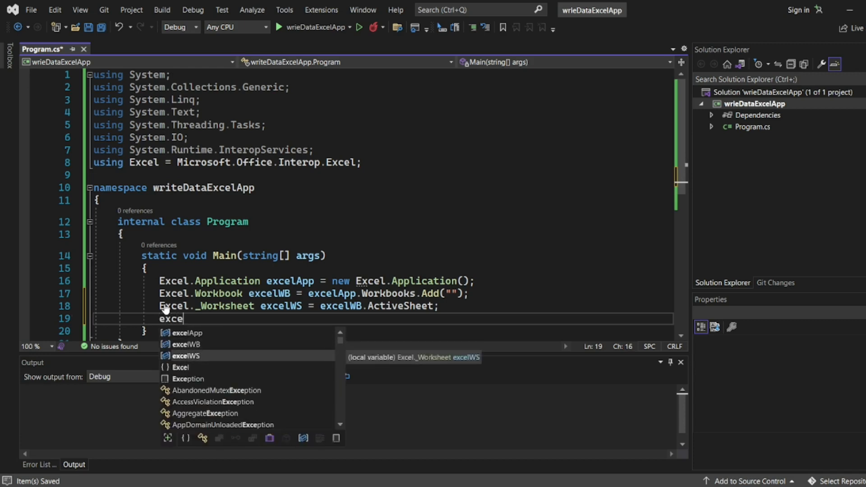
pyautogui.write('WS.')
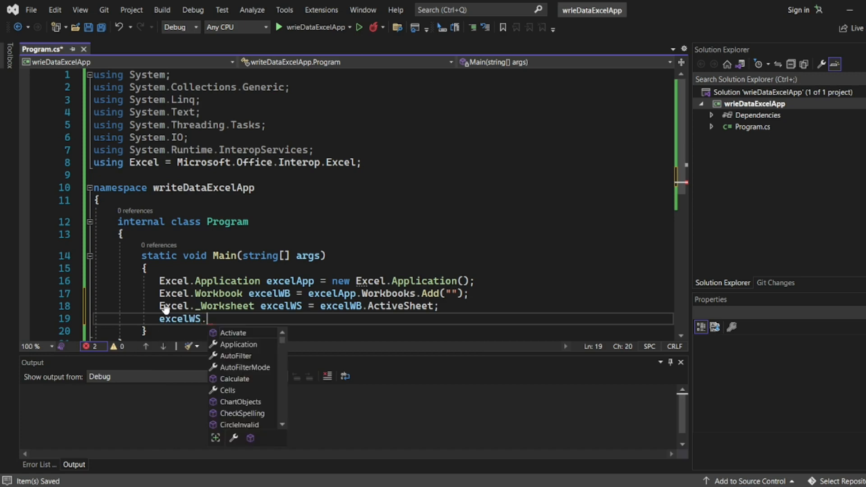
pyautogui.write('Cells')
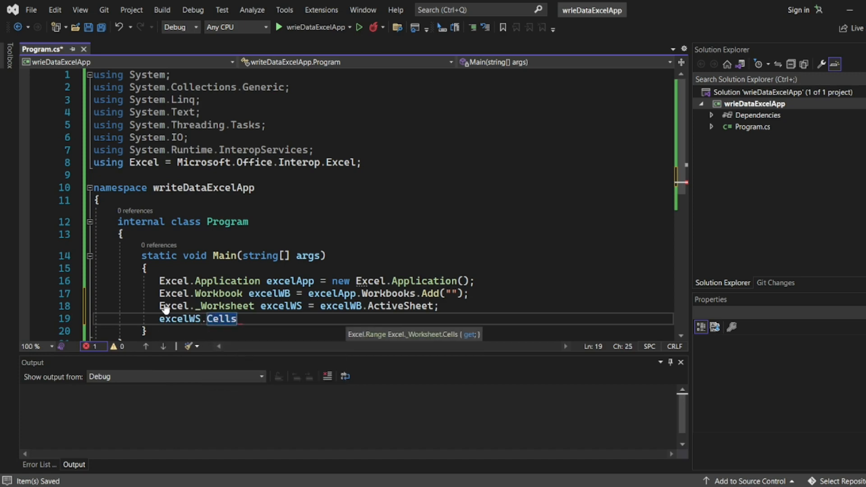
pyautogui.write('[]')
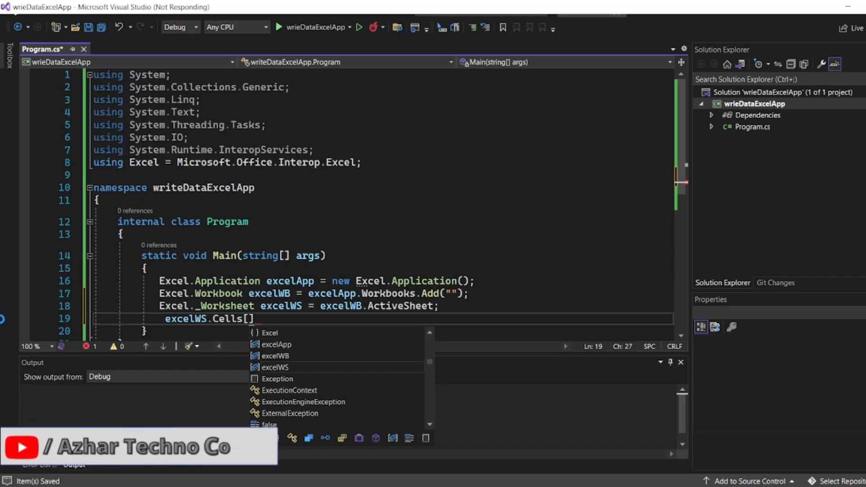
pyautogui.write('1,1')
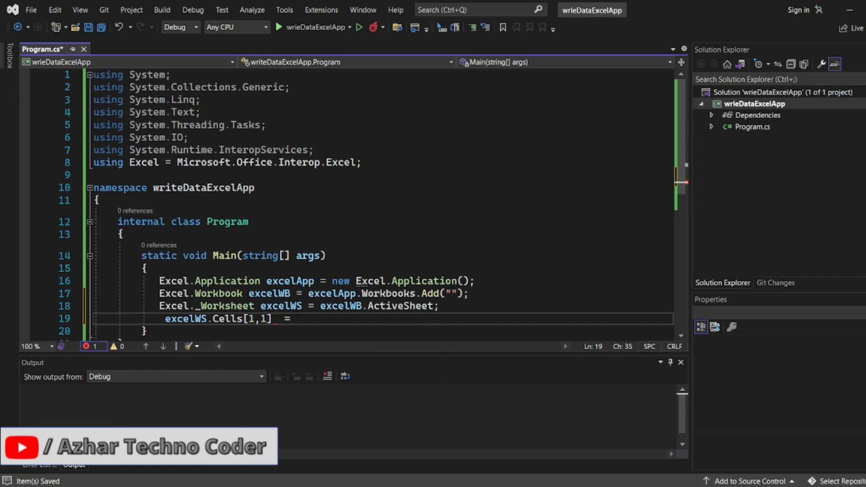
pyautogui.write('"First Name";')
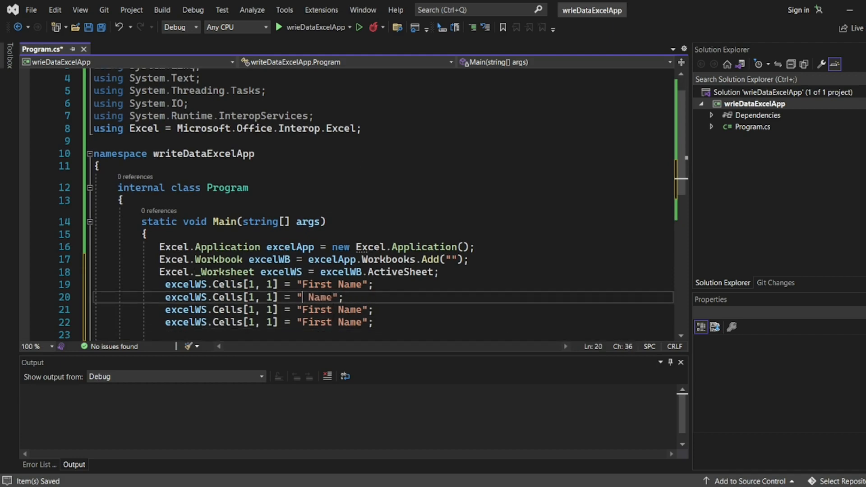
pyautogui.write('Last')
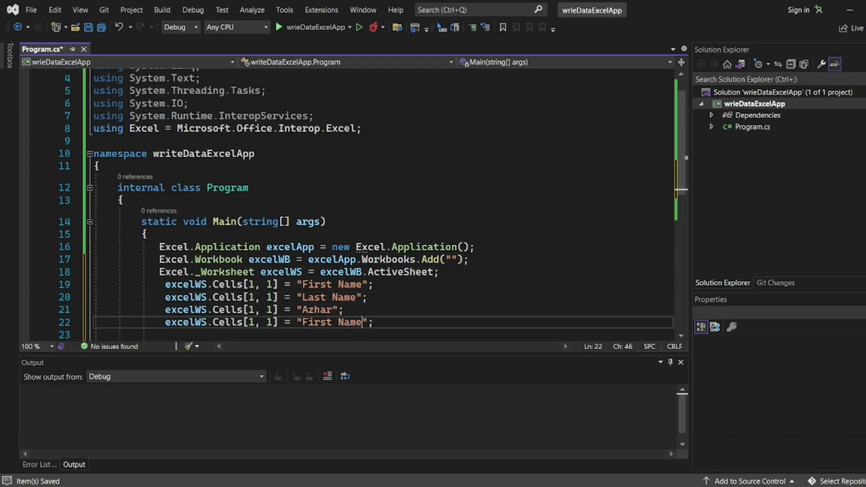
pyautogui.write('Jamal')
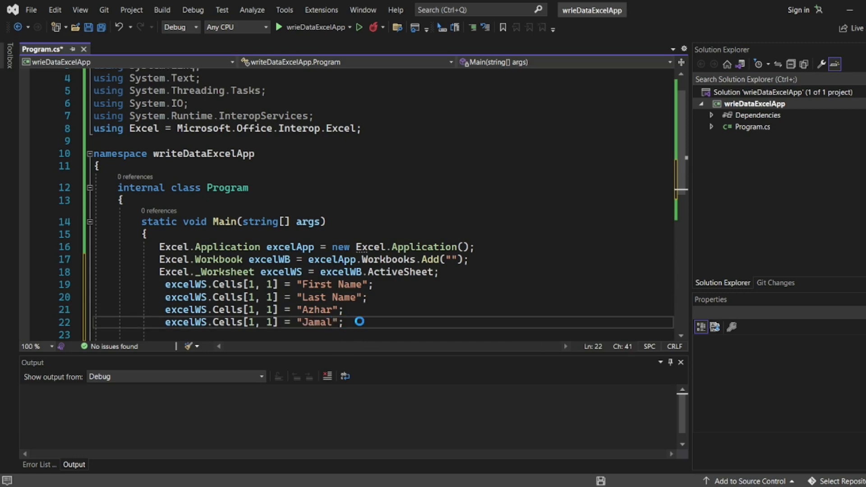
pyautogui.press('Ctrl+S')
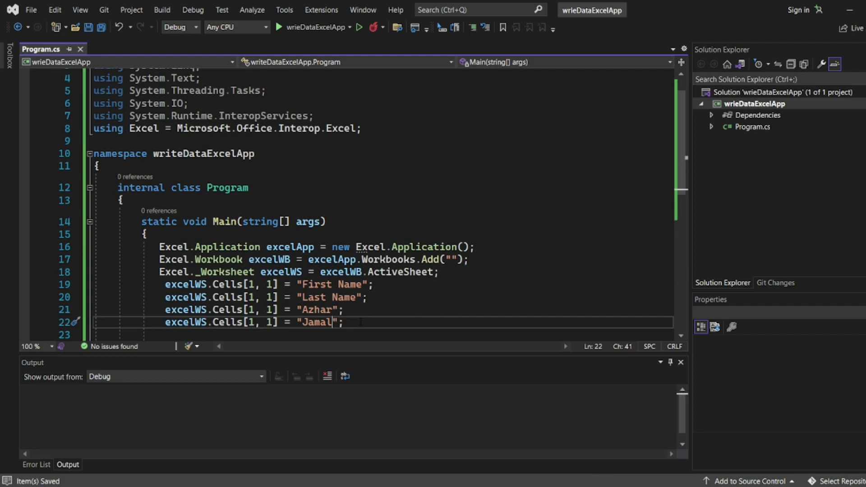
pyautogui.press('Enter')
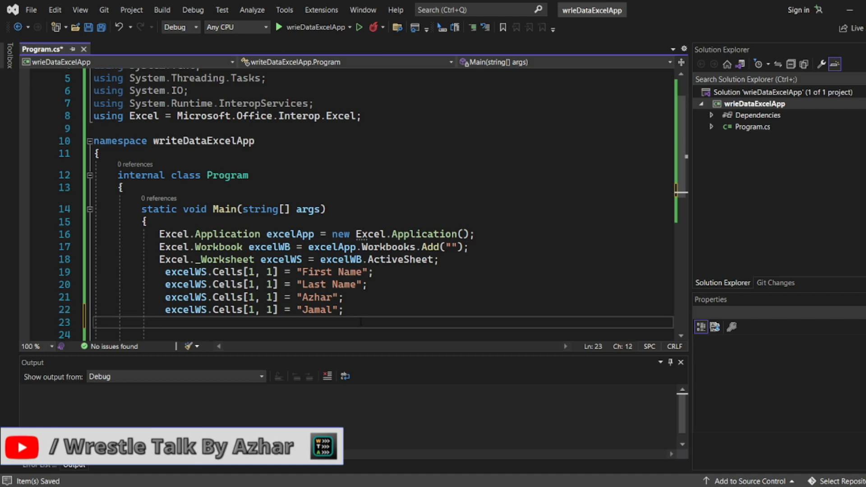
# Begin 'excelWB.SaveCopyAs' via IntelliSense to save a copy of the workbook
pyautogui.write('excelWB.')
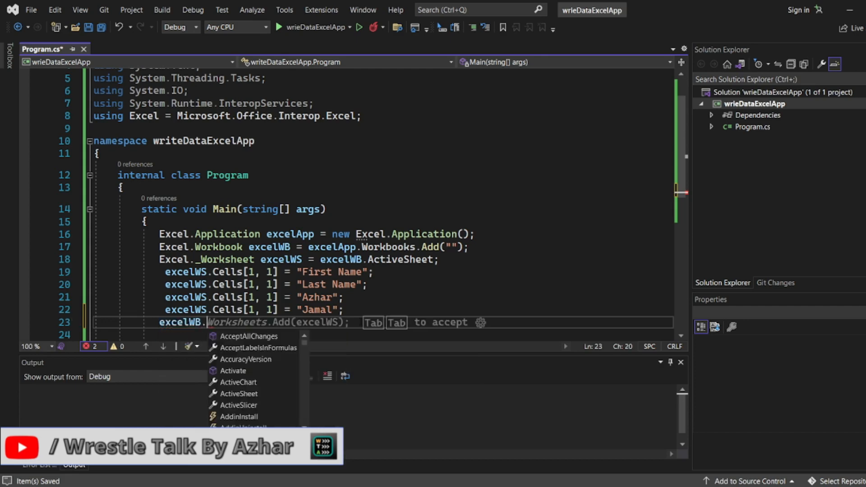
pyautogui.write('sa')
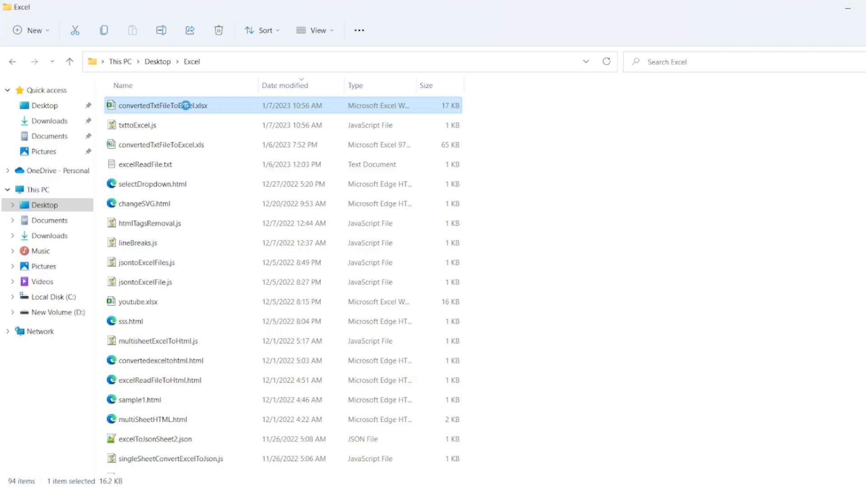
# Bring up the context menu for convertedTxtFileToExcel.xlsx to copy its path
pyautogui.rightClick(163, 106)
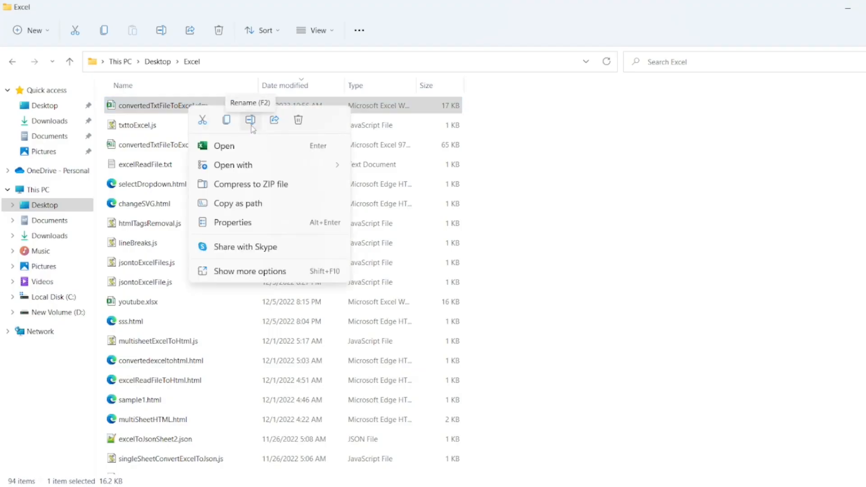
pyautogui.moveTo(226, 124)
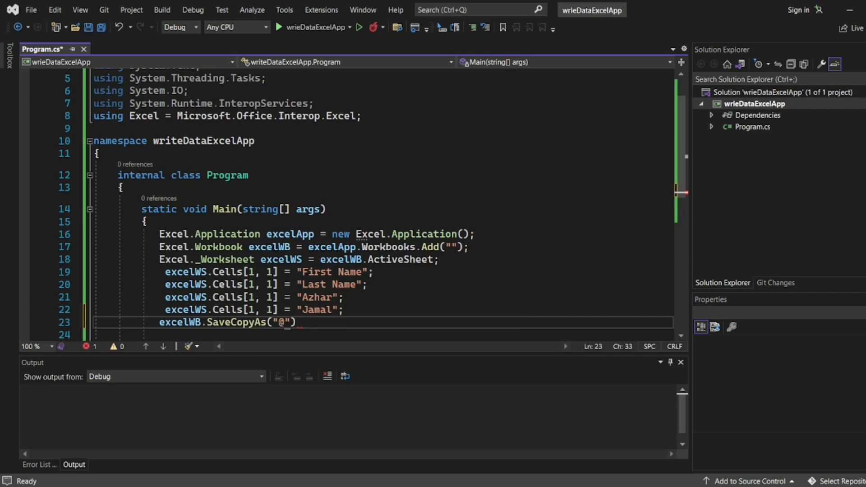
# Paste the Desktop\Excel\convertedTxtFileToExcel.xlsx path into SaveCopyAs as an @ verbatim string and save
pyautogui.write('C: \\Users\\AZHAR PC\\Desktop\\Excel\\convertedTxtFileToExcel.xlsx')
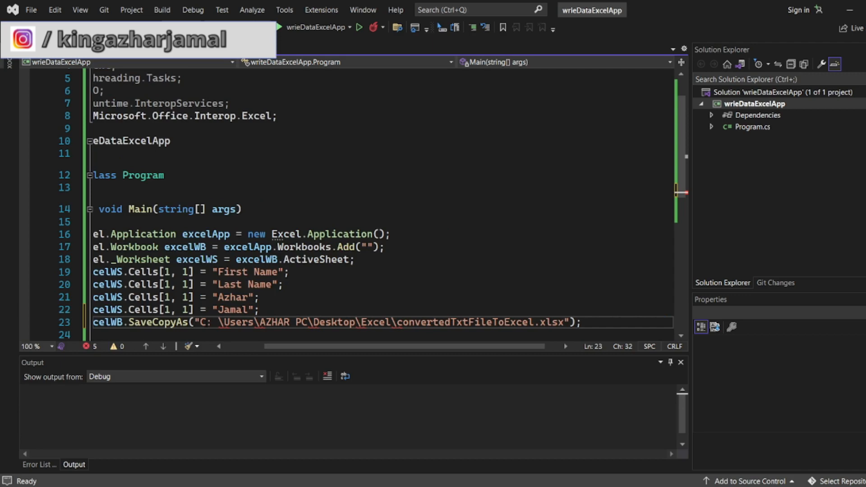
pyautogui.write('@')
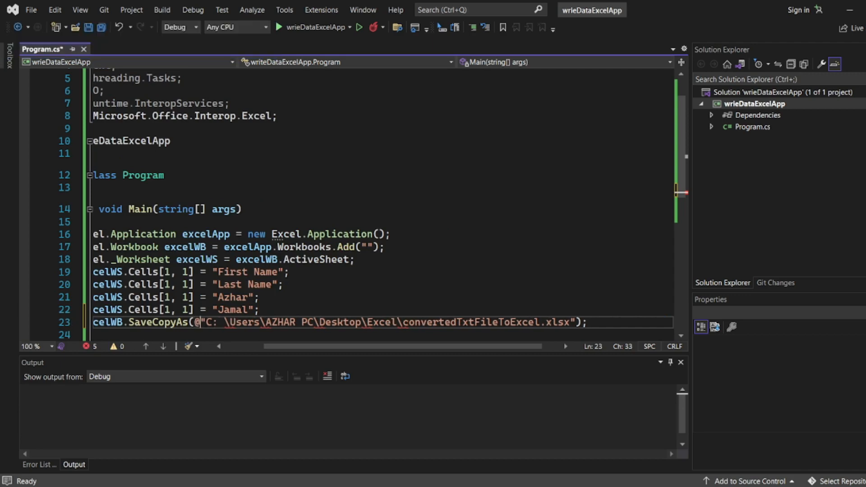
pyautogui.press('Ctrl+S')
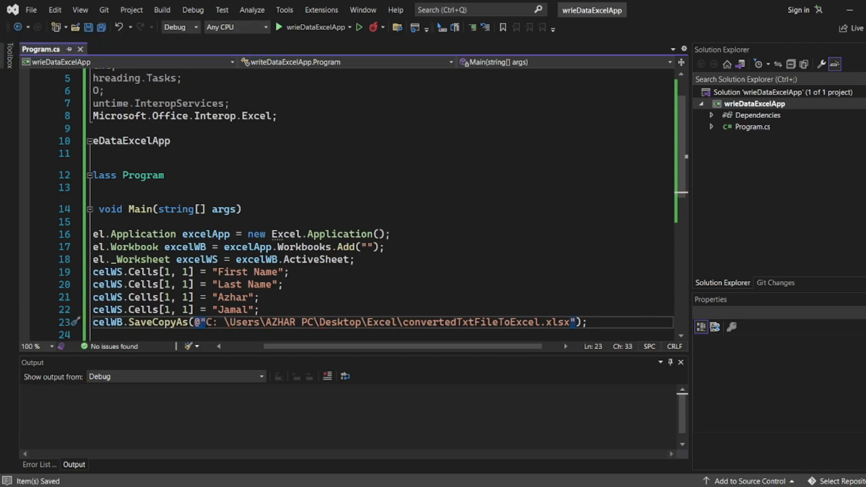
# Select the file name in the save path and start replacing it with 'write'
pyautogui.doubleClick(471, 322)
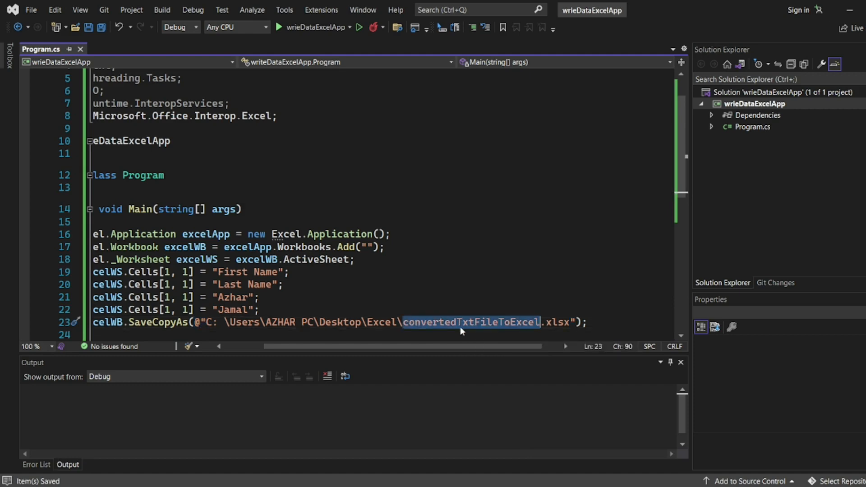
pyautogui.write('write')
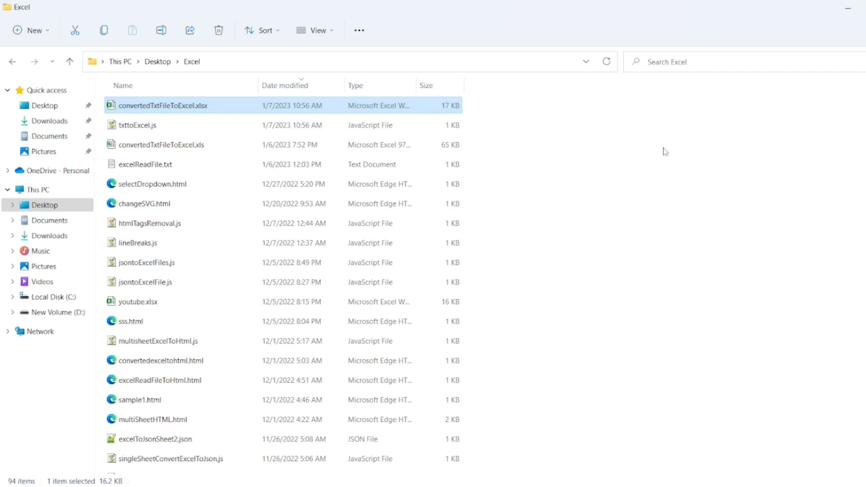
# Complete the output name as writeDataFile.xlsx and check the Excel folder listing for it
pyautogui.write('writeDataFile')
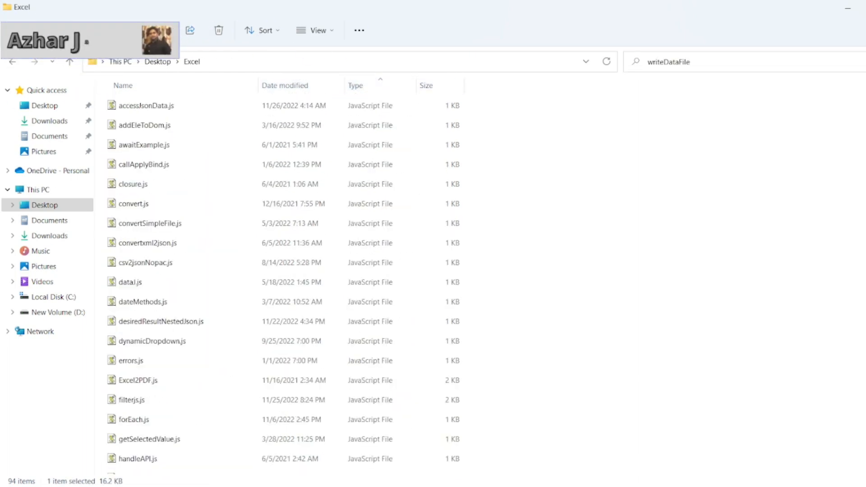
pyautogui.scroll(-3)
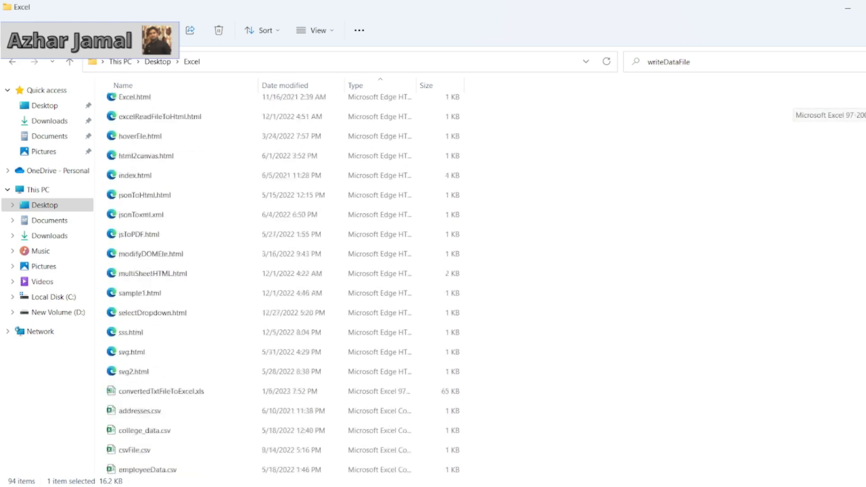
pyautogui.scroll(-3)
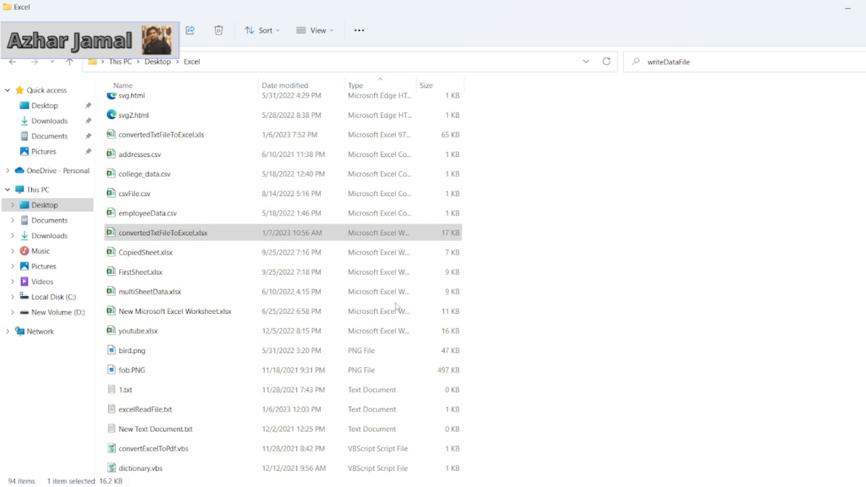
pyautogui.click(132, 350)
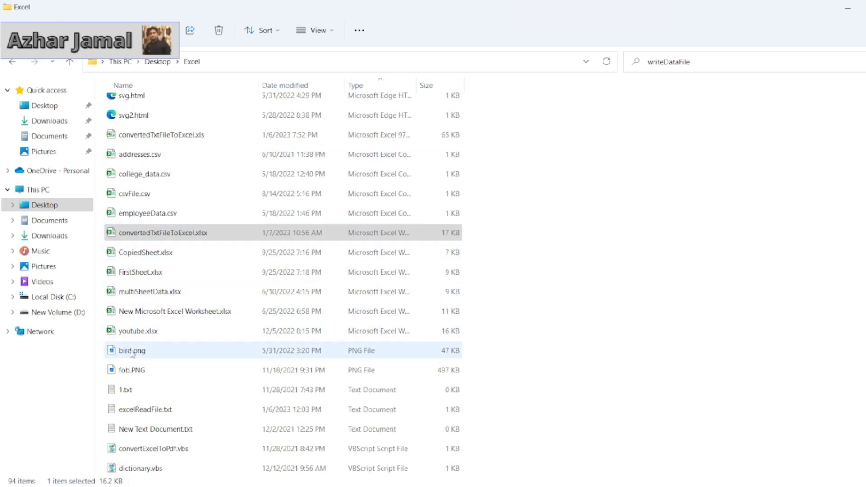
pyautogui.click(162, 233)
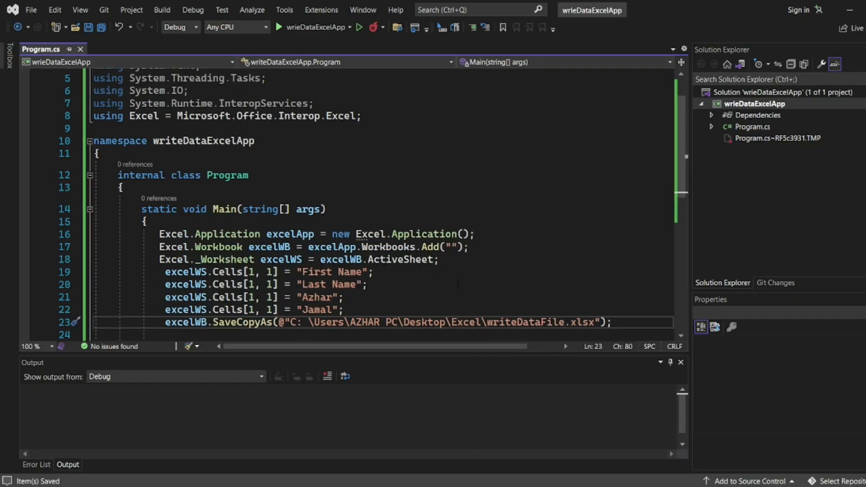
pyautogui.moveTo(500, 274)
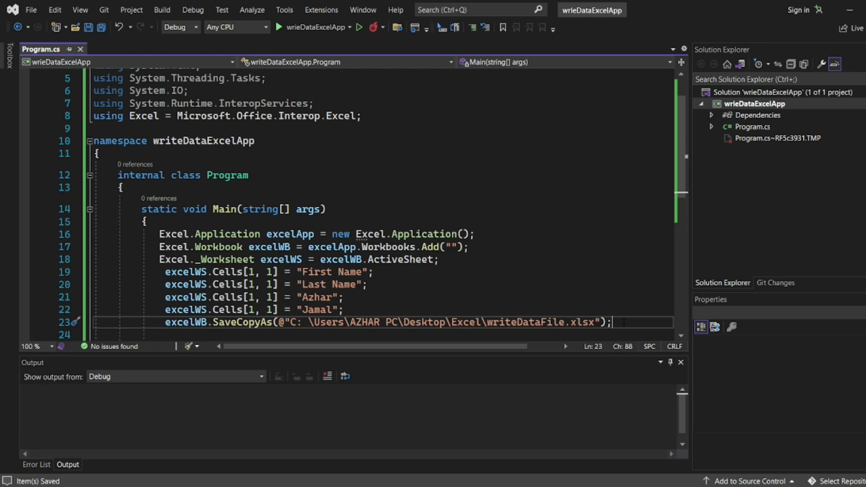
# Add 'excelWB.Close();' and 'excelApp.Quit();' after the SaveCopyAs call
pyautogui.press('Enter')
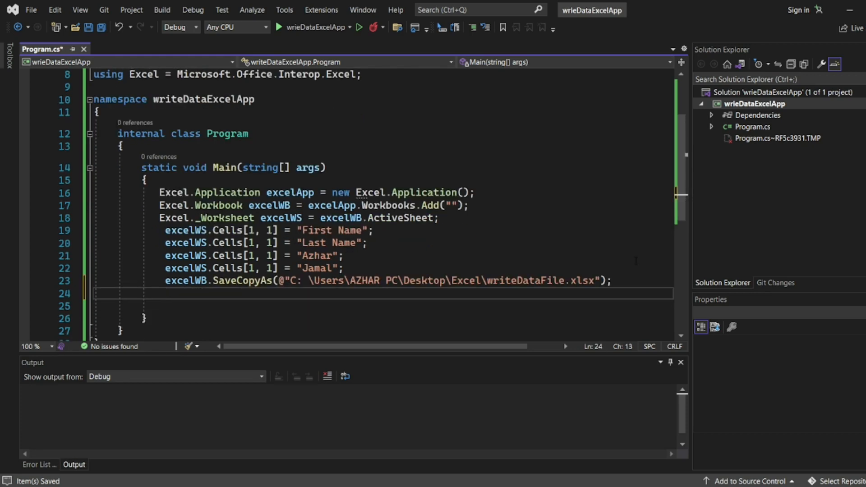
pyautogui.write('excelWB.Close();')
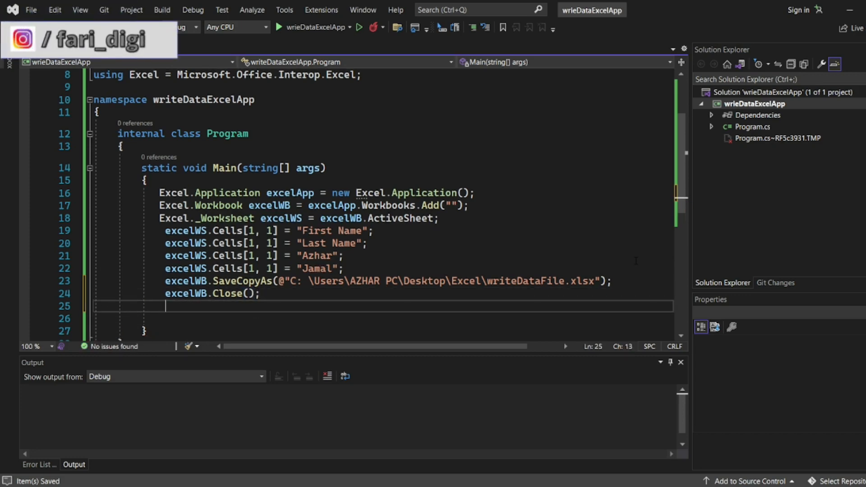
pyautogui.write('excelApp')
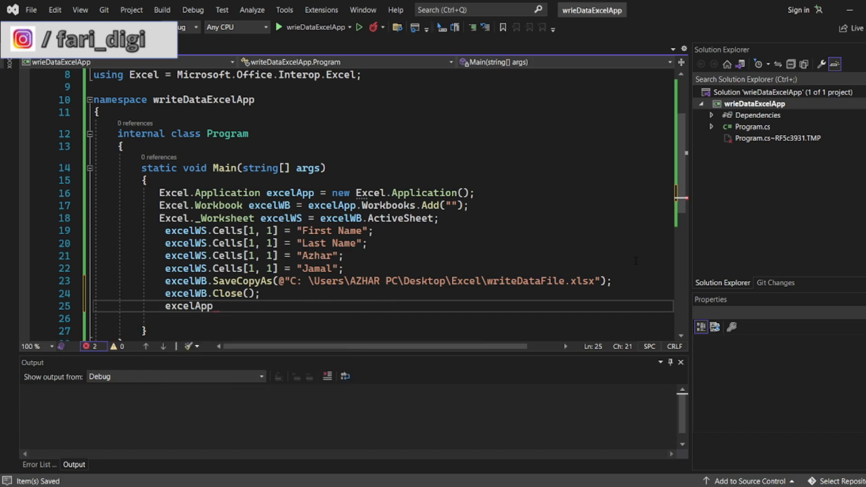
pyautogui.write('.Quit();')
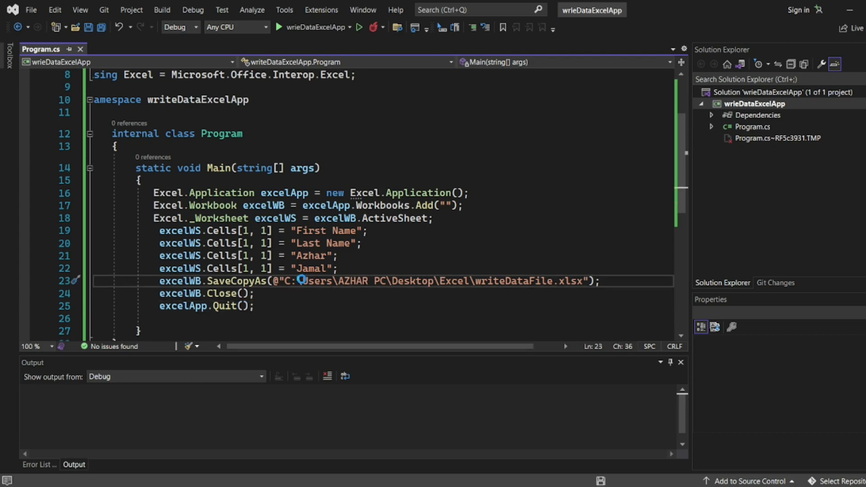
# Remove the stray space after C: and change cell indices to [1,2], [2,1], [2,2]
pyautogui.press('Ctrl+S')
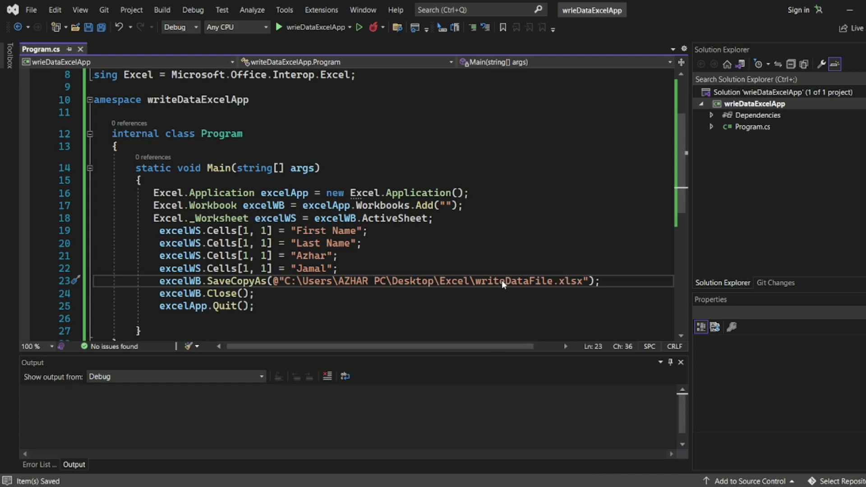
pyautogui.moveTo(243, 272)
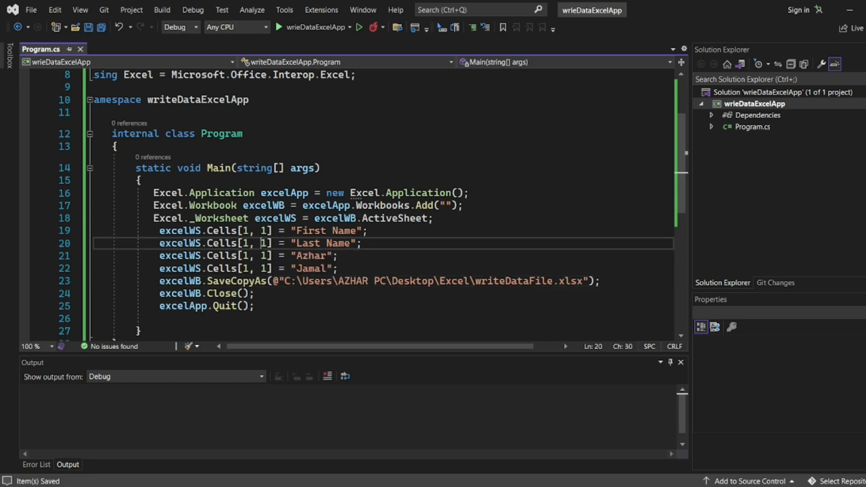
pyautogui.write('2')
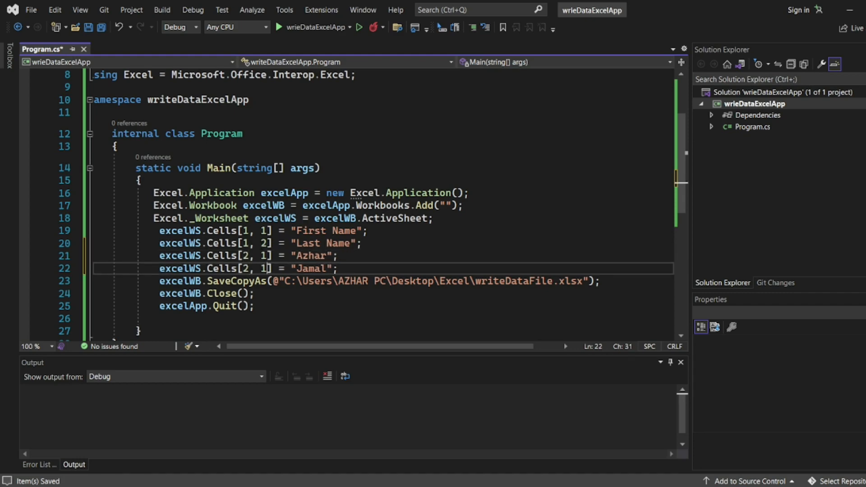
pyautogui.write('2')
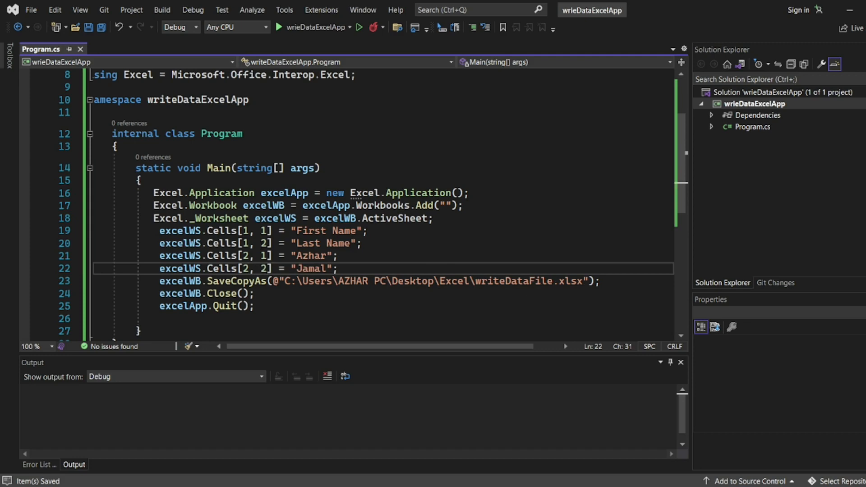
pyautogui.moveTo(318, 27)
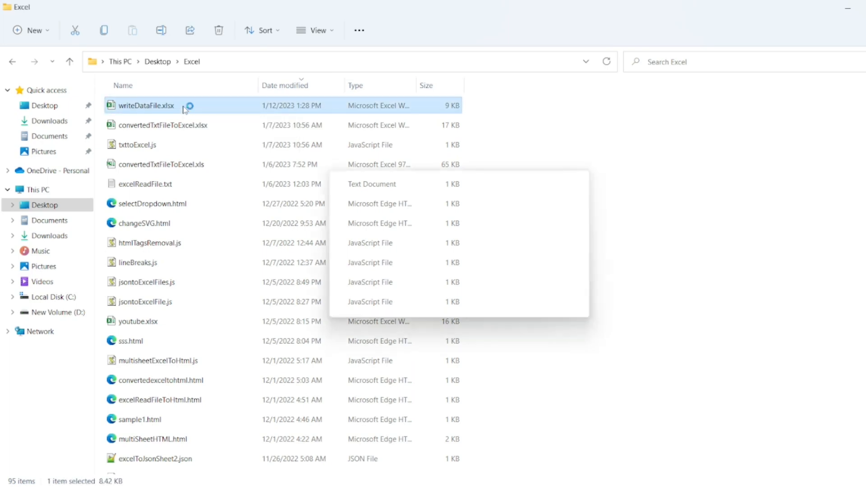
# Launch writeDataFile.xlsx from the Desktop Excel folder
pyautogui.doubleClick(143, 105)
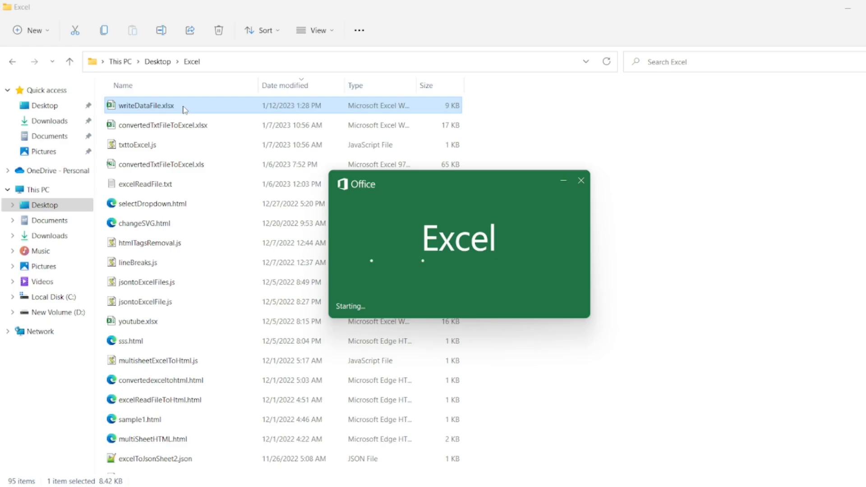
pyautogui.doubleClick(144, 105)
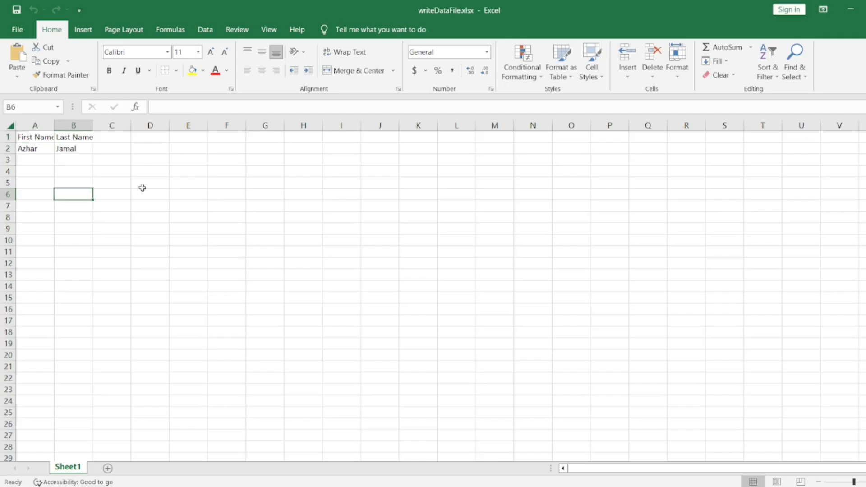
pyautogui.moveTo(34, 149)
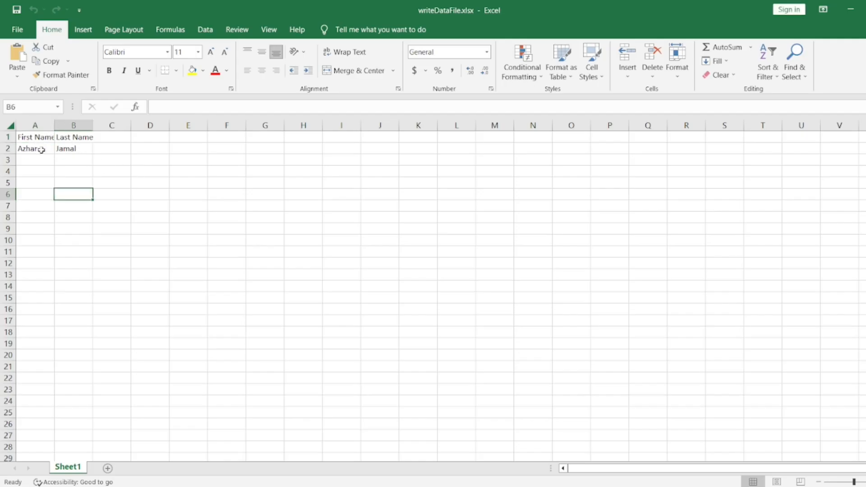
pyautogui.moveTo(469, 297)
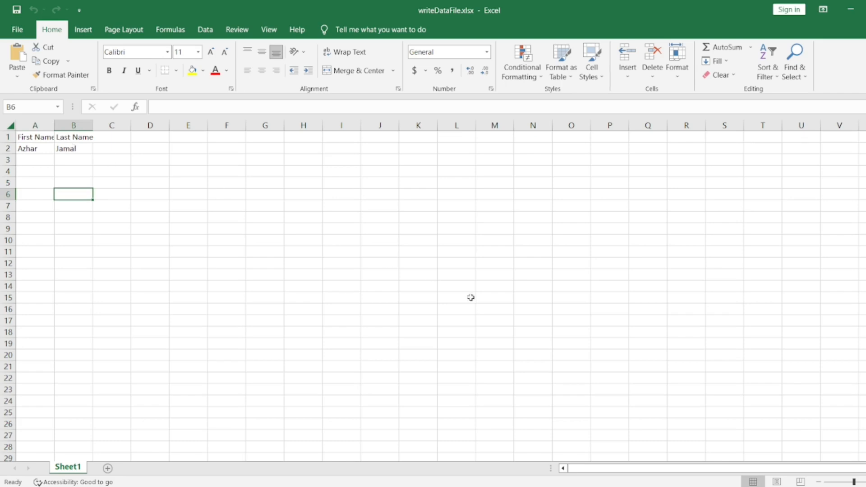
pyautogui.moveTo(423, 32)
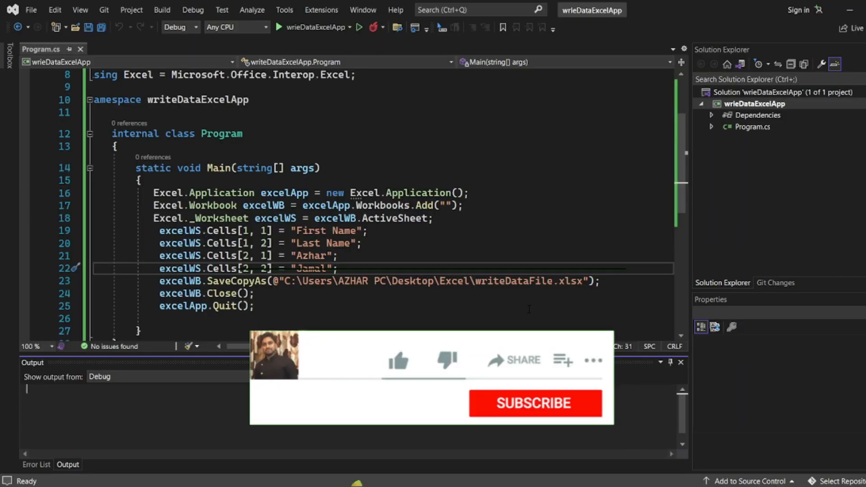
# Bring Program.cs back into view with the completed Main method
pyautogui.click(536, 403)
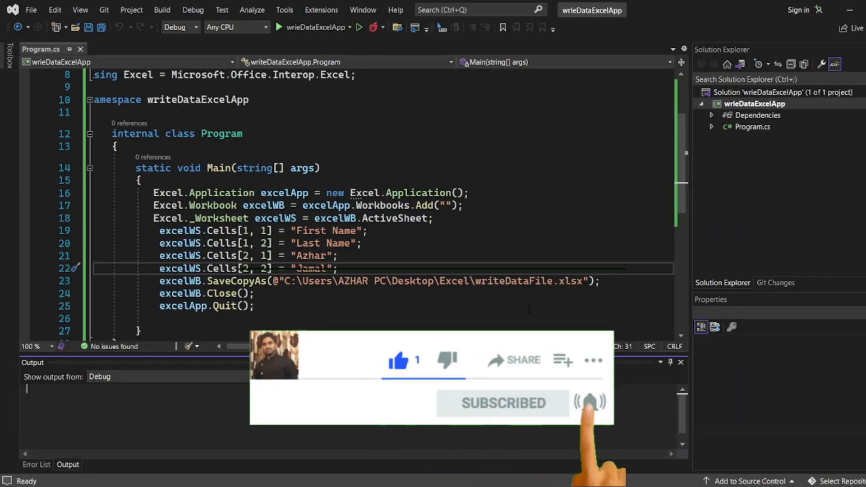